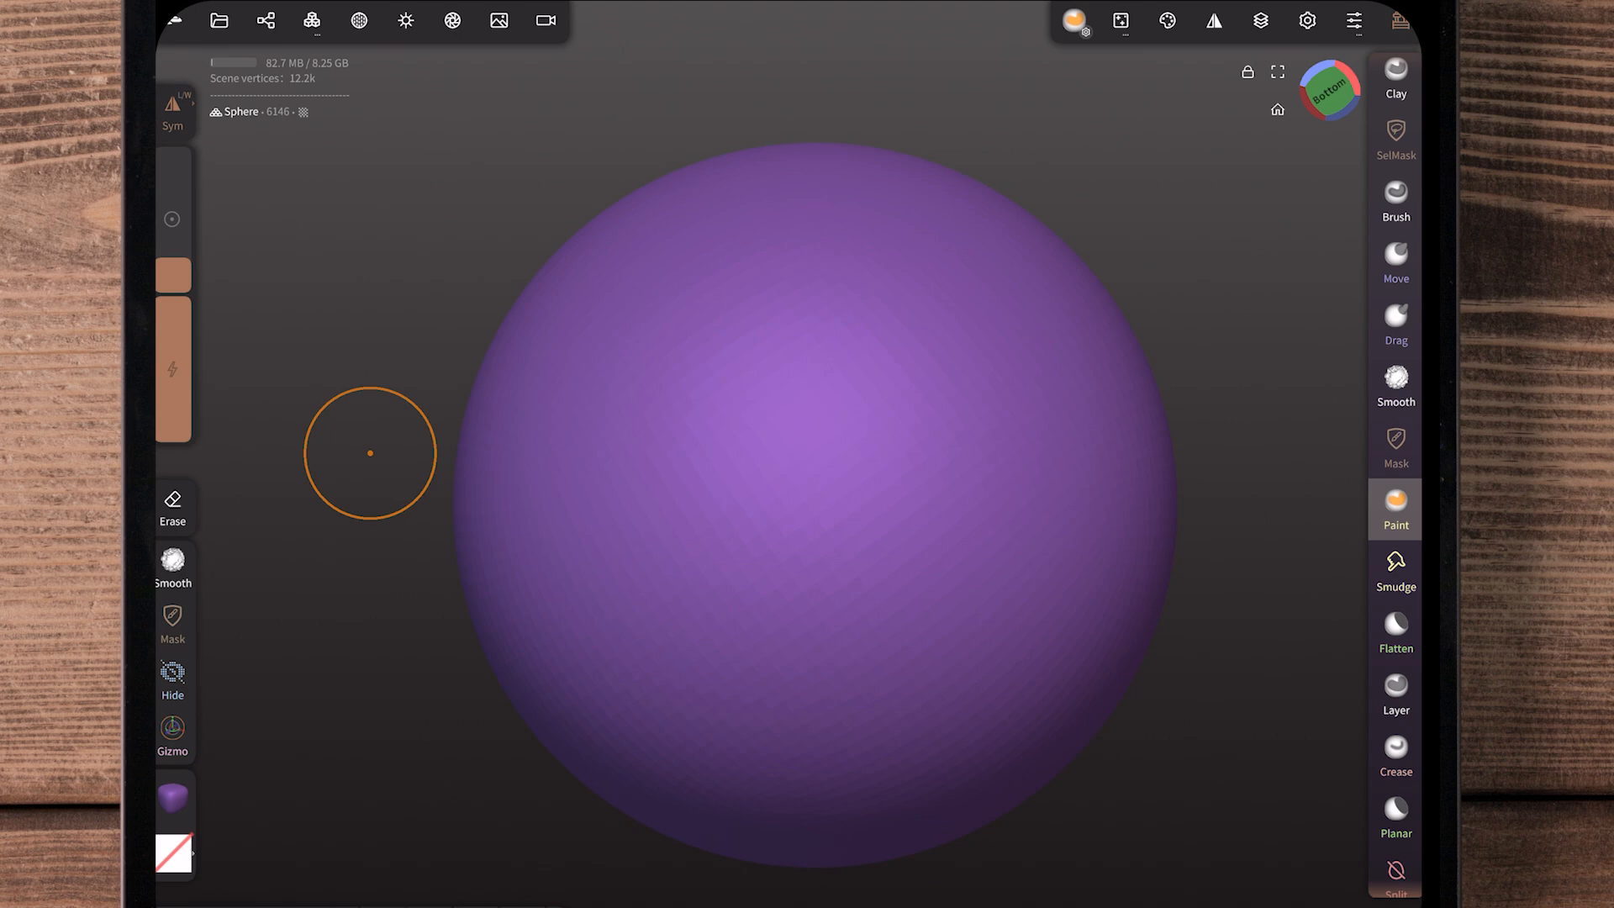
# Add a new white sphere primitive to the scene beside the existing spheres
pyautogui.click(267, 20)
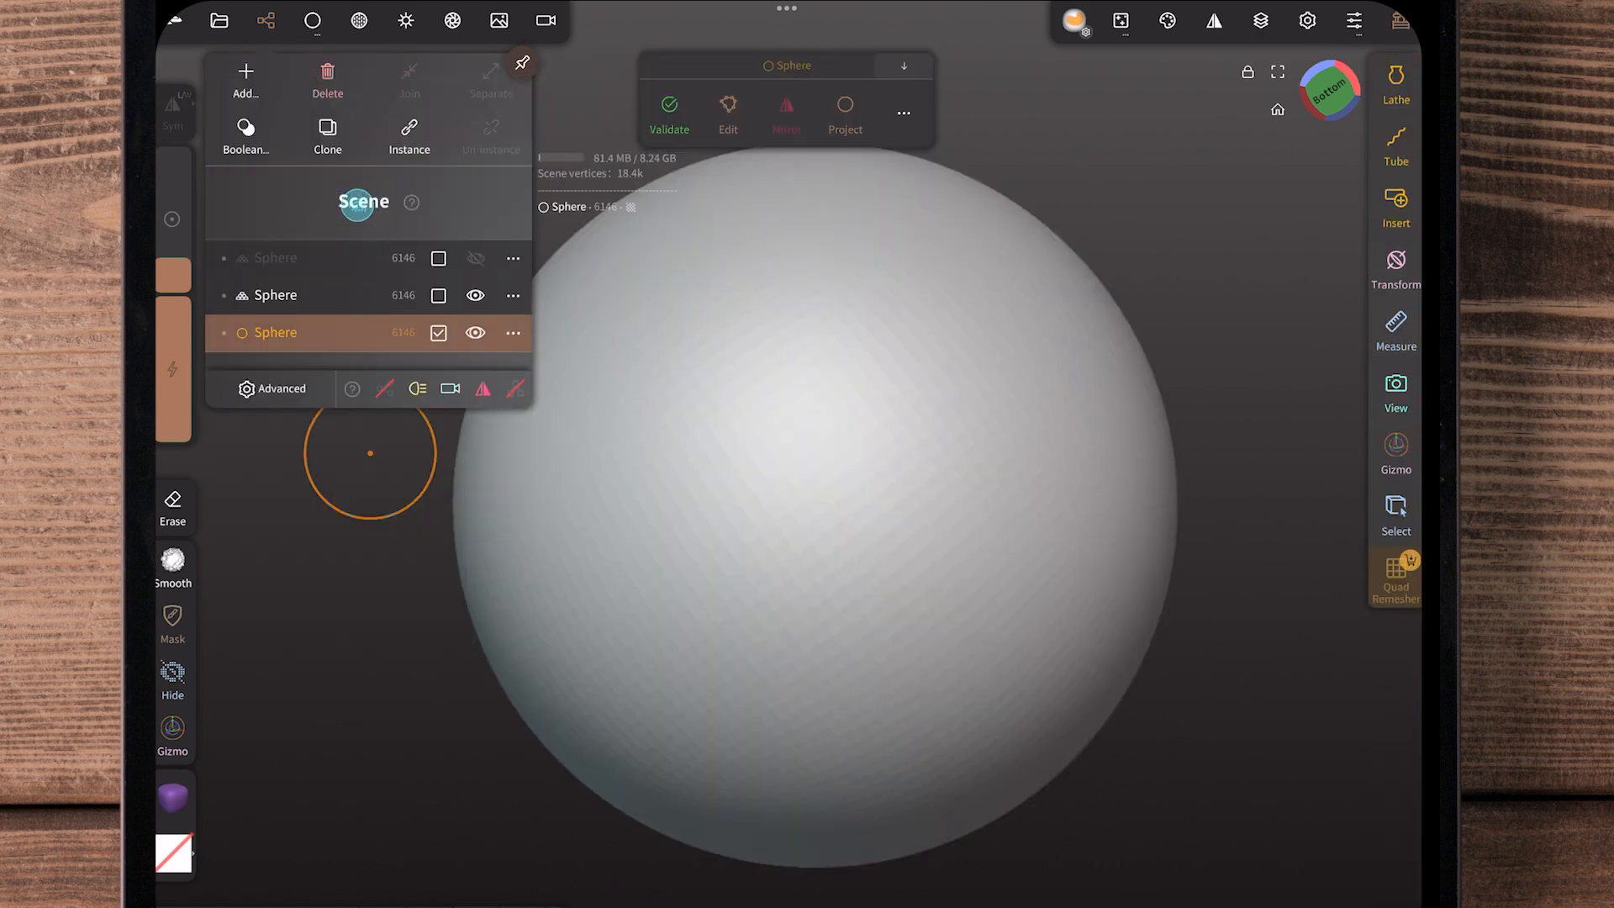
# Validate the new sphere primitive into an editable mesh
pyautogui.click(474, 295)
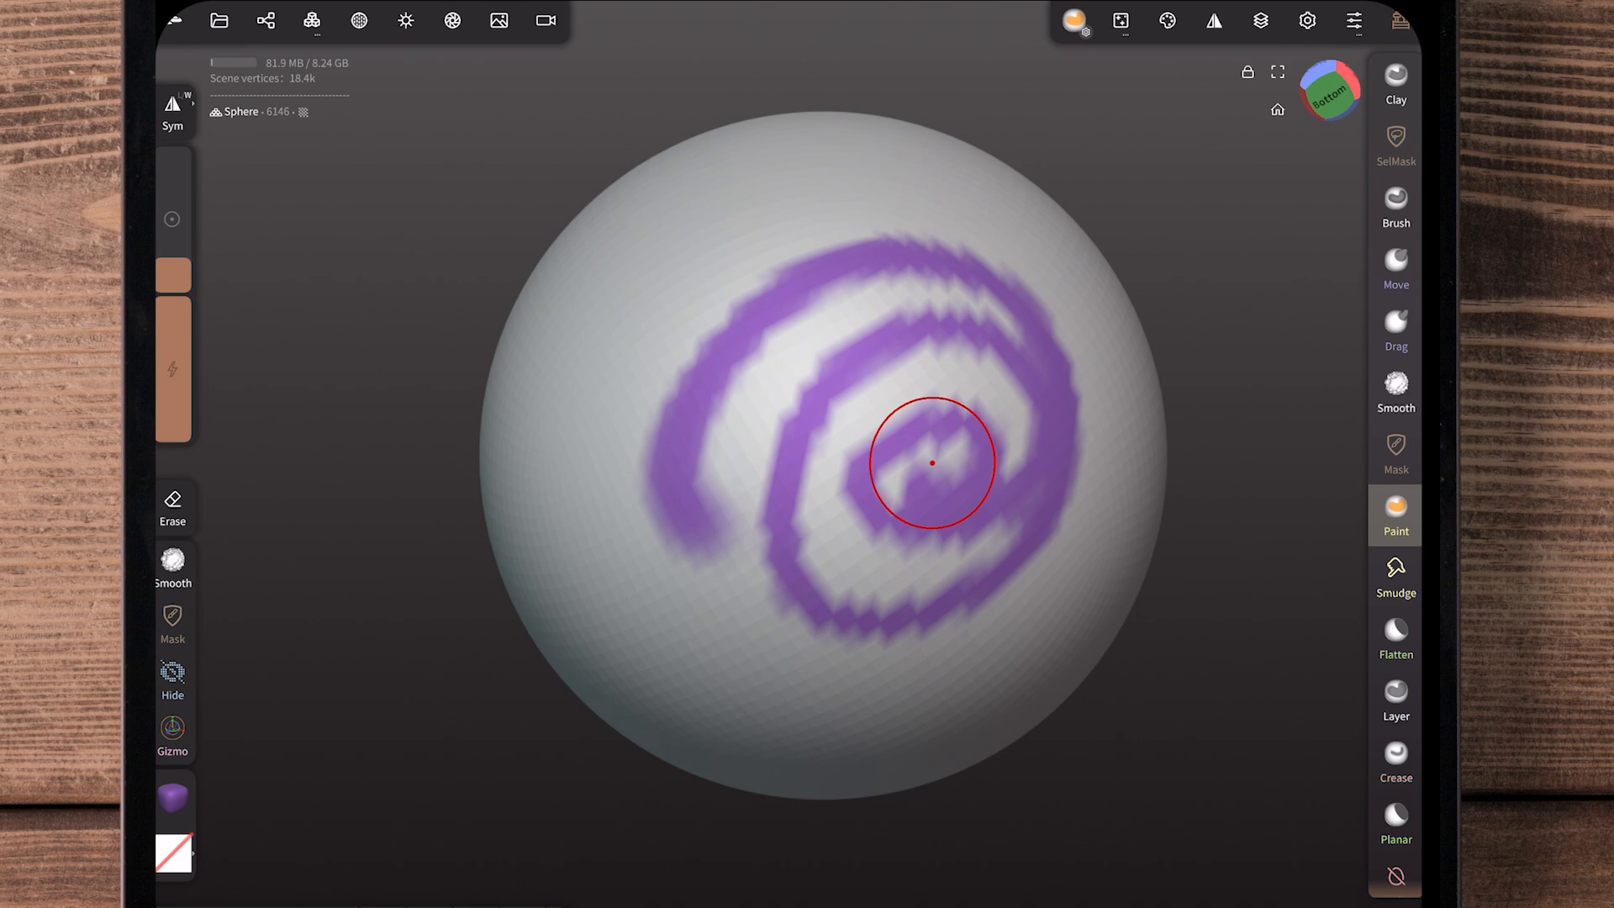
# Undo the last action with Ctrl+Z while brushing the purple spiral stroke
pyautogui.press('ctrl+z')
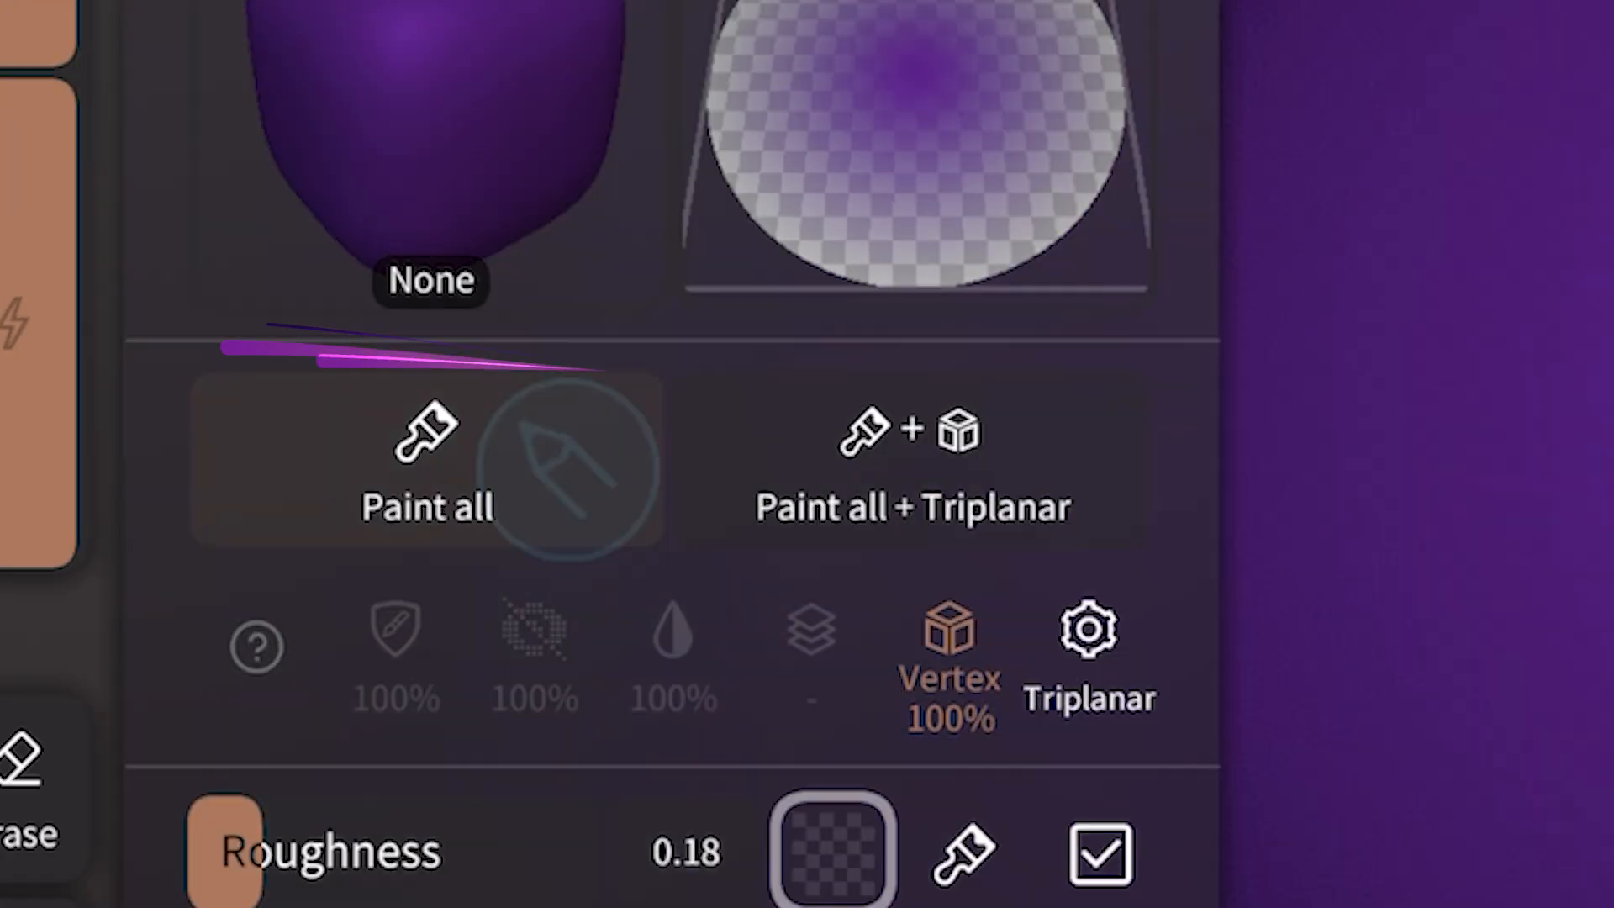
# Fill the whole sphere solid purple with Paint all and dismiss the paint settings
pyautogui.click(426, 464)
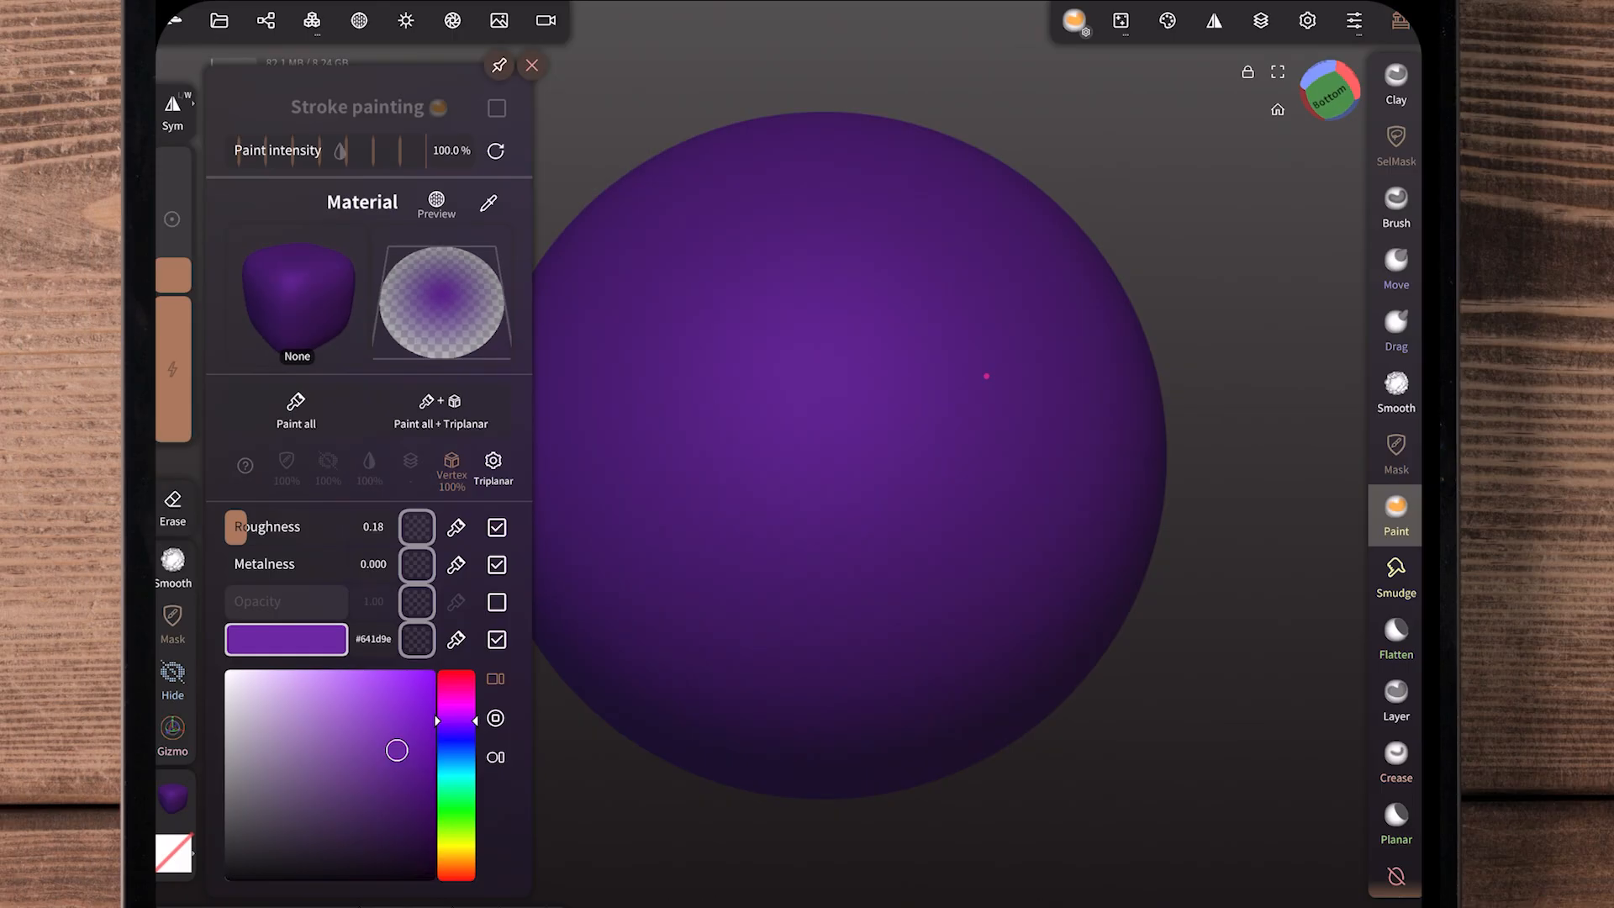
pyautogui.click(533, 65)
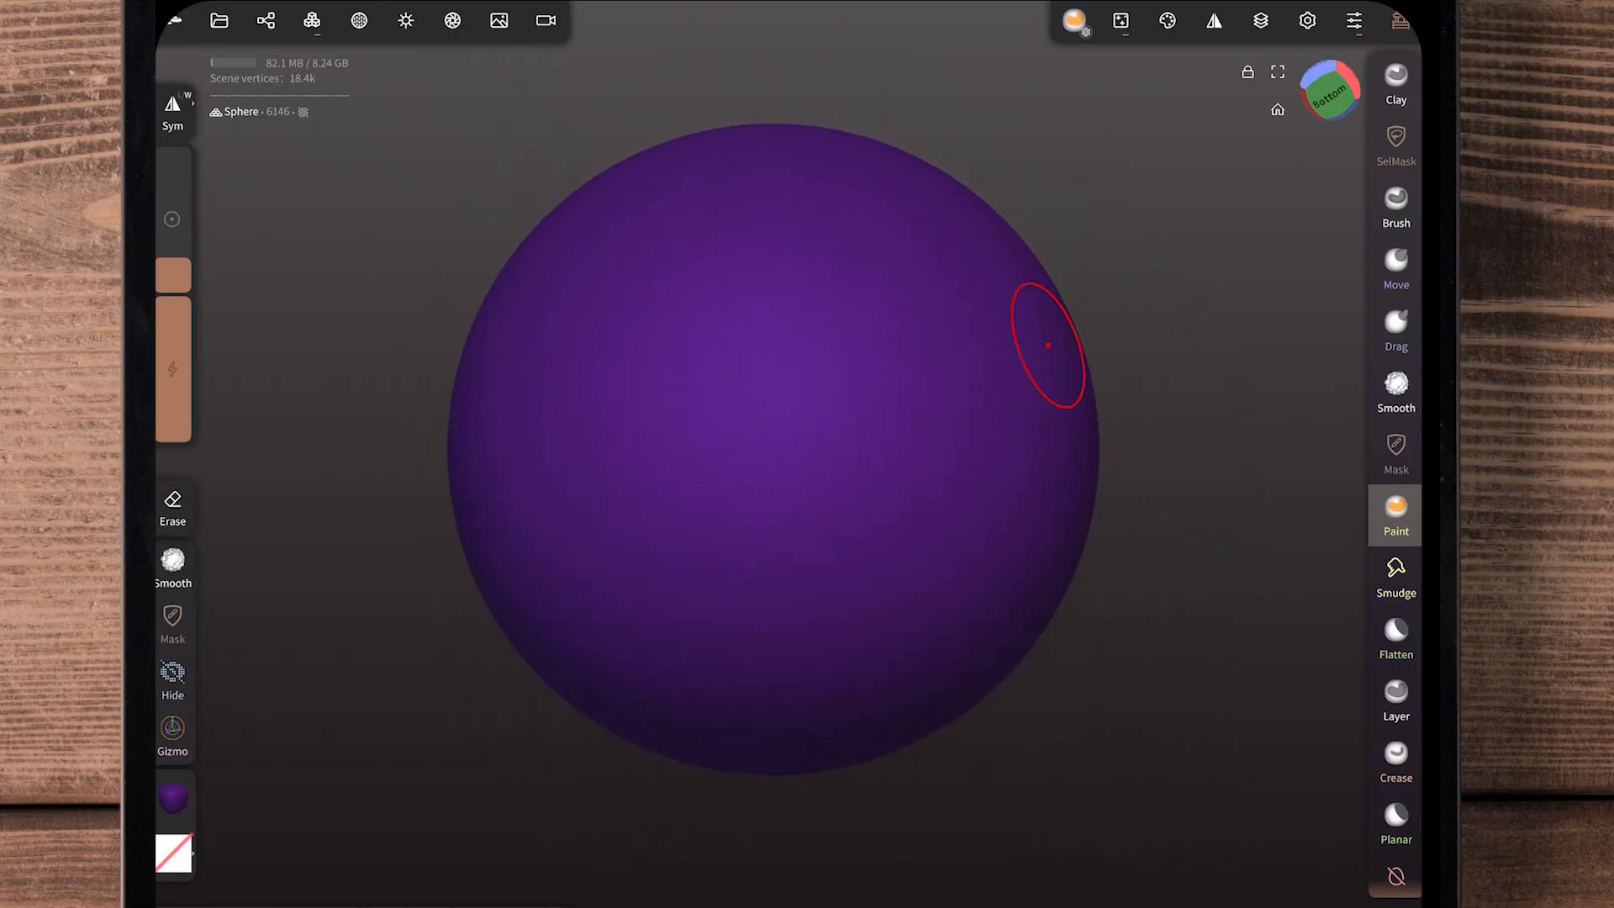